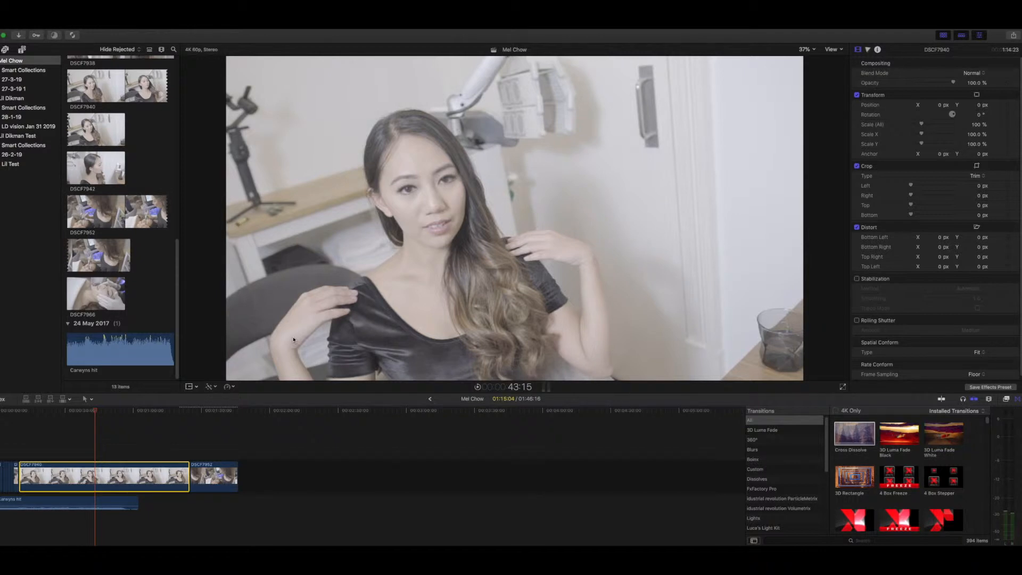
mouse_move(342, 204)
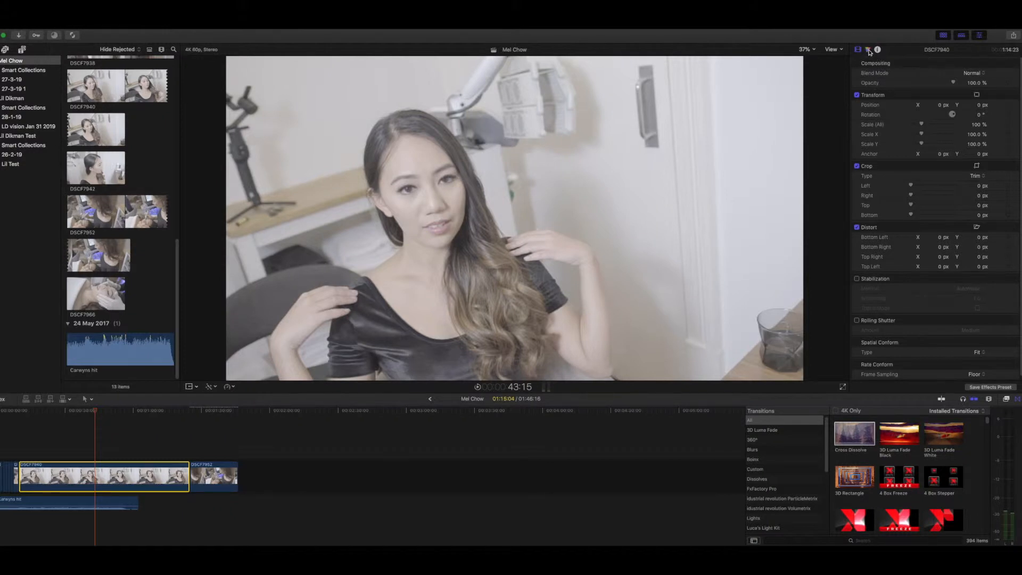
Open the Color Board's Exposure controls and show the Luma waveform in Video Scopes.
click(867, 49)
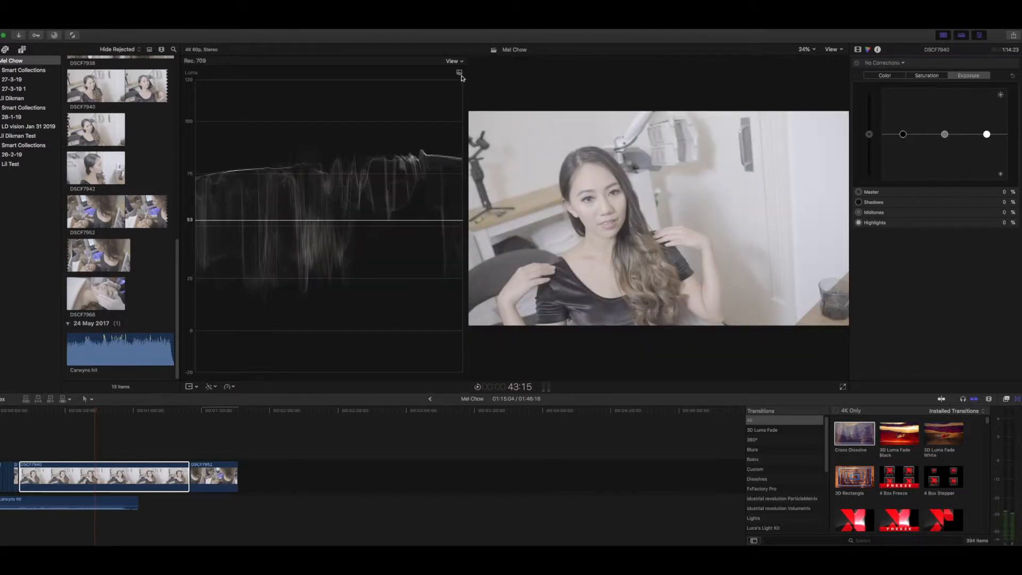
click(454, 61)
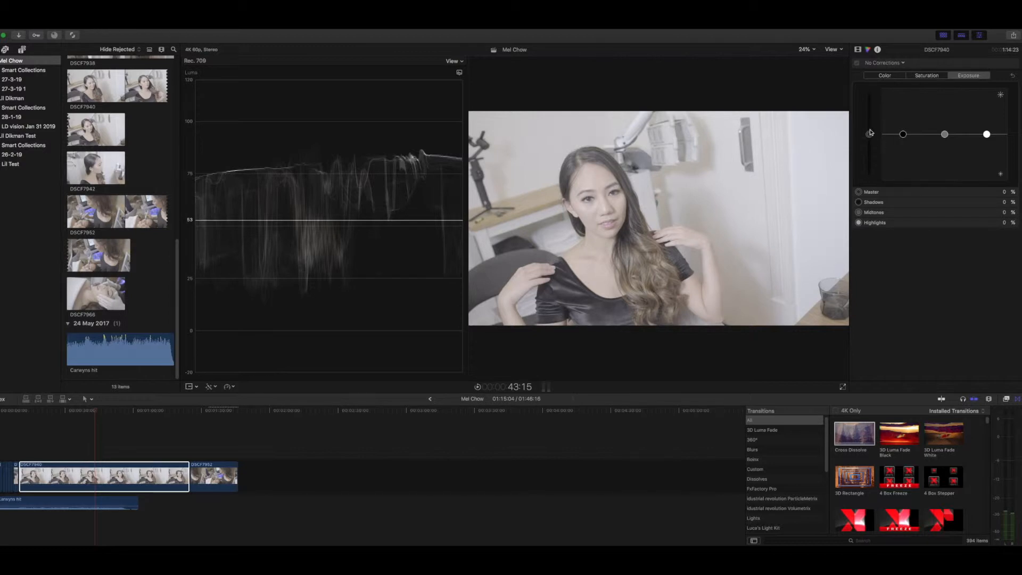
mouse_move(870, 136)
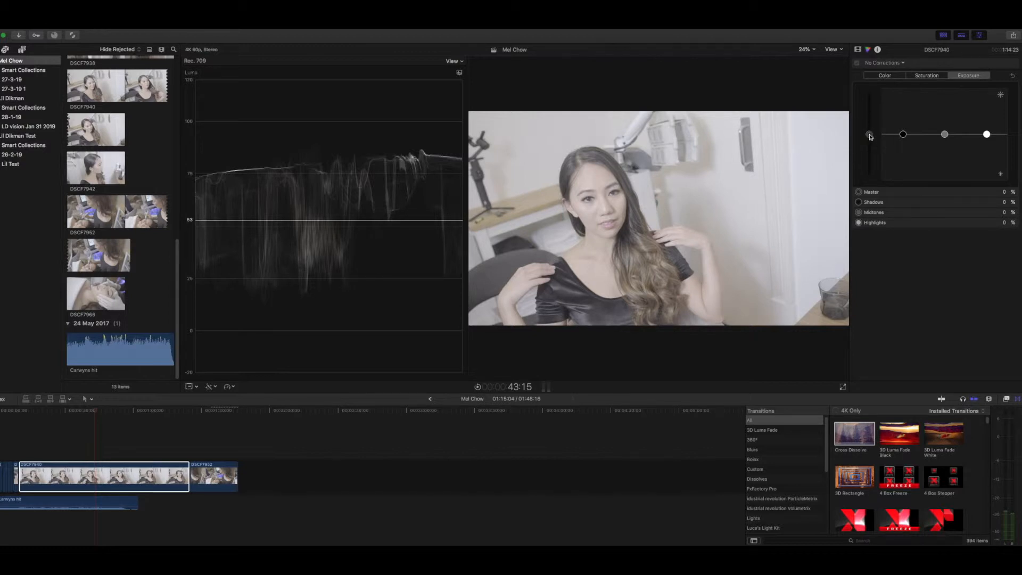
mouse_move(870, 134)
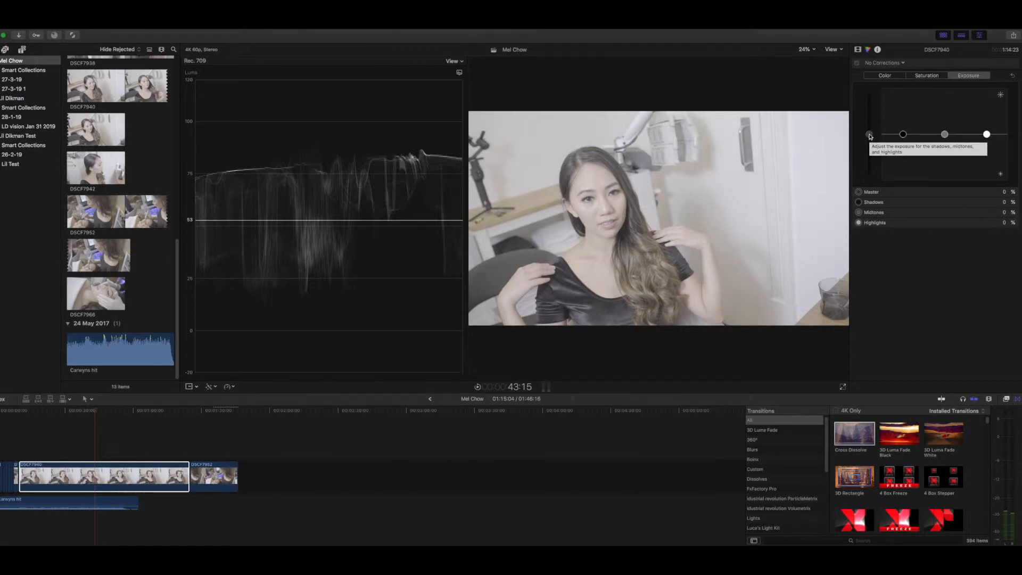
Raise the Master exposure puck and pull the Shadows puck down.
drag(869, 135, 869, 130)
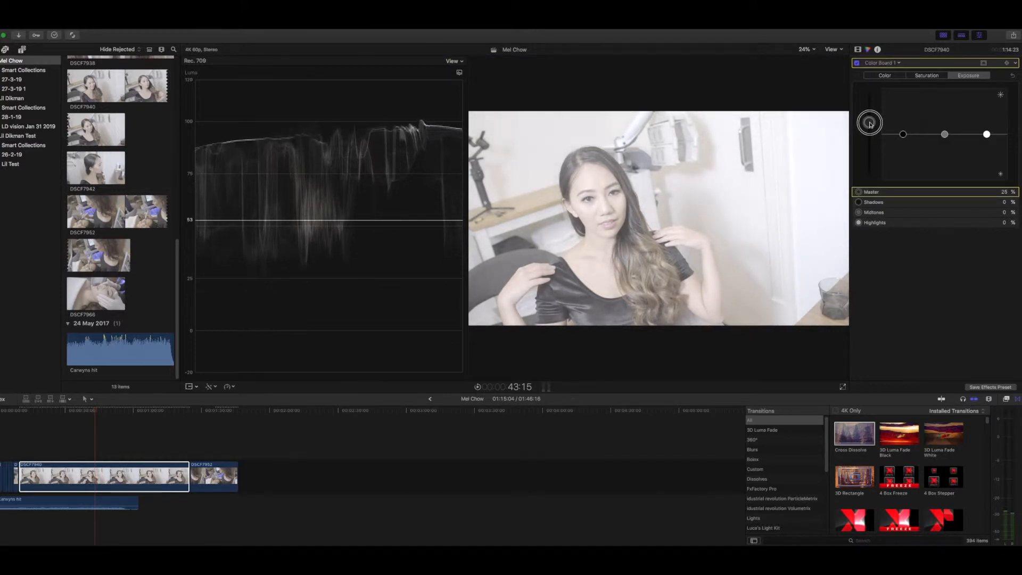
drag(869, 124, 868, 120)
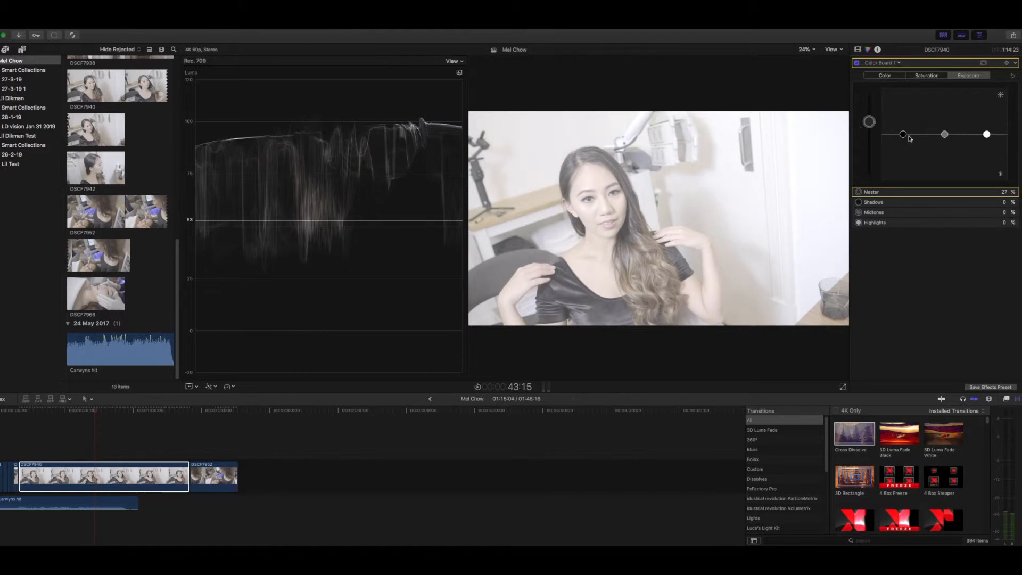
drag(902, 133, 901, 157)
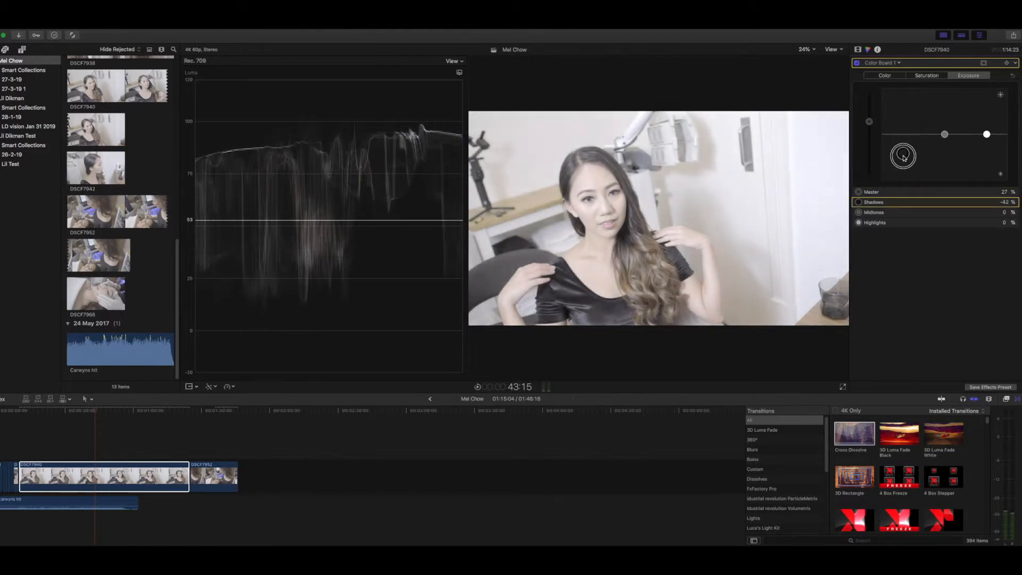
drag(902, 156, 902, 160)
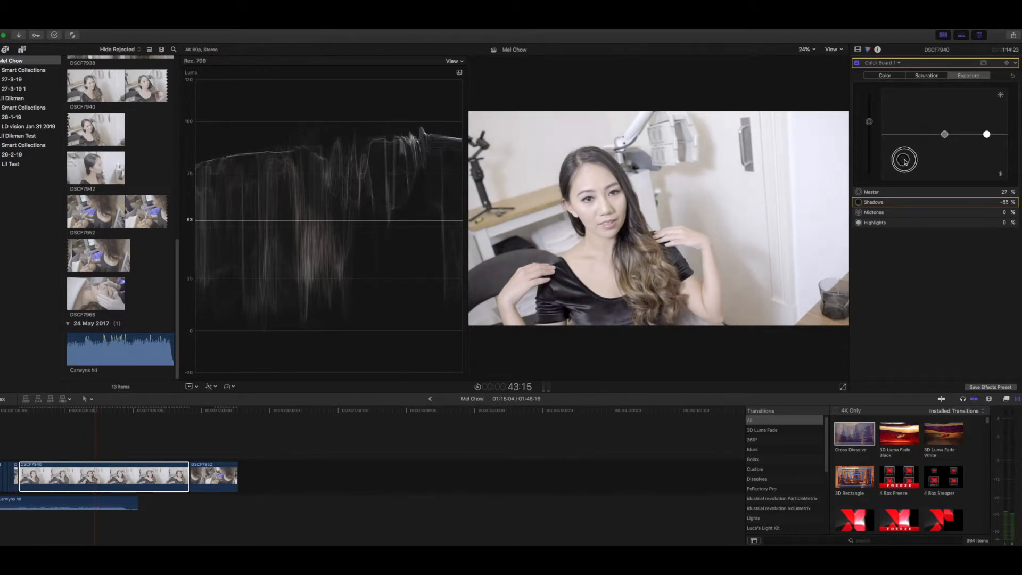
drag(905, 160, 902, 163)
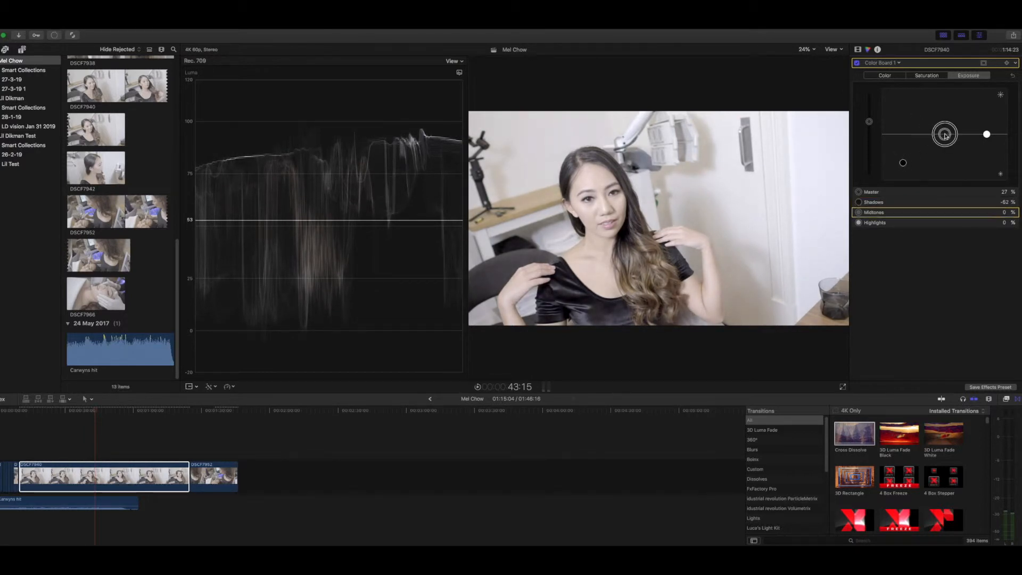
Settle exposure at Master 33%, Shadows -59%, Midtones -45%, Highlights -2%, then show Saturation.
drag(943, 134, 943, 164)
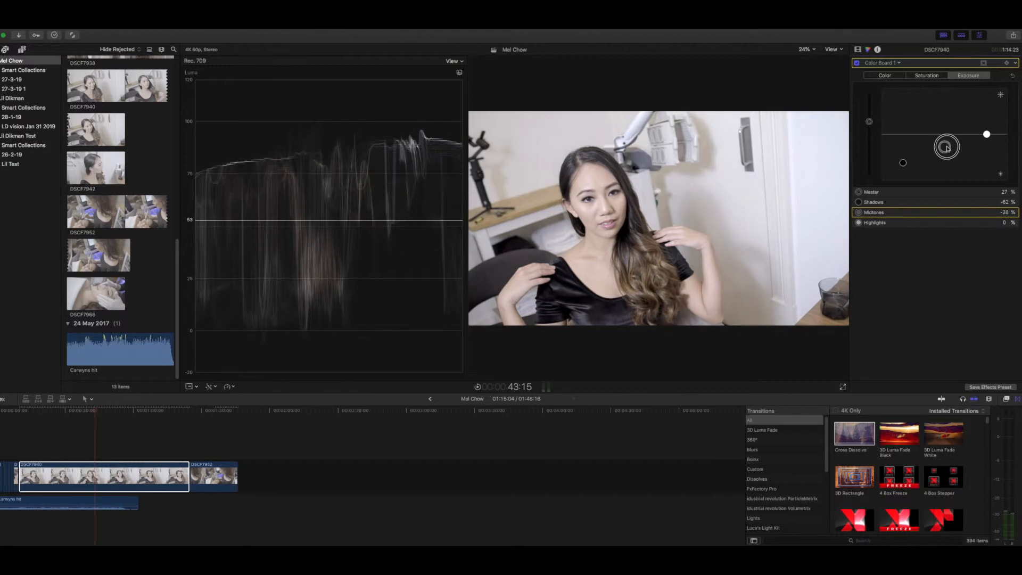
drag(946, 147, 943, 154)
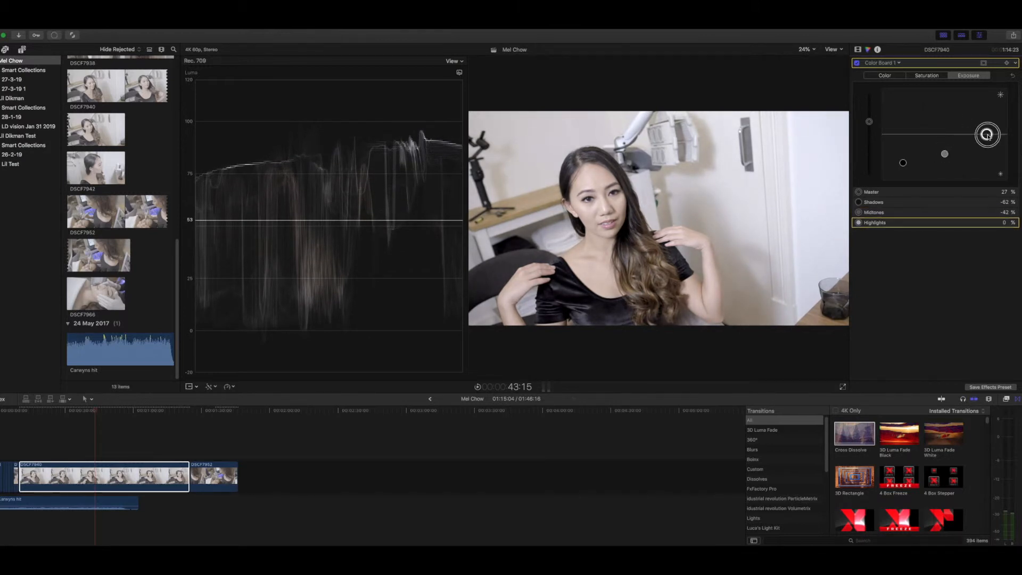
drag(987, 134, 986, 133)
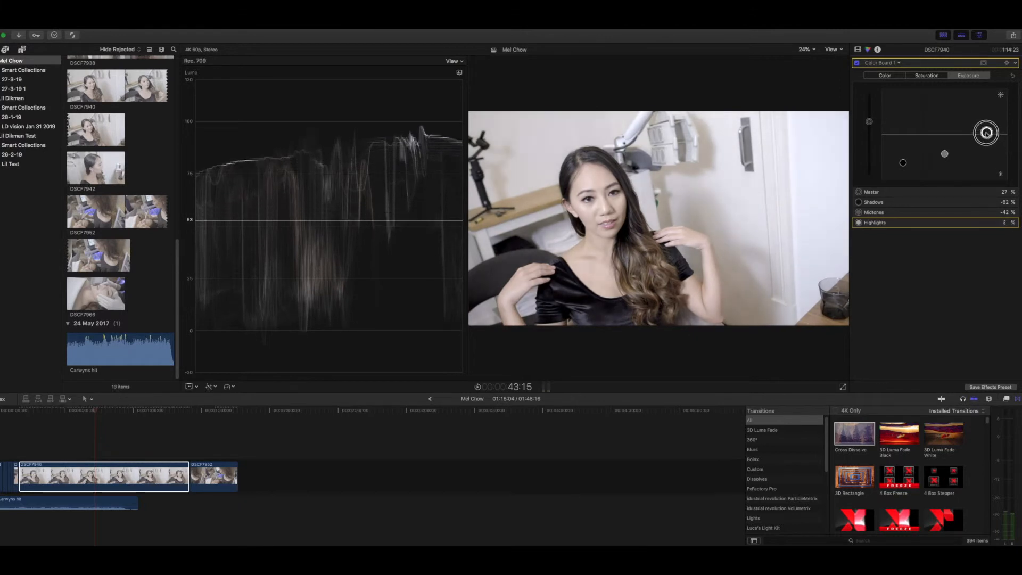
drag(986, 133, 943, 154)
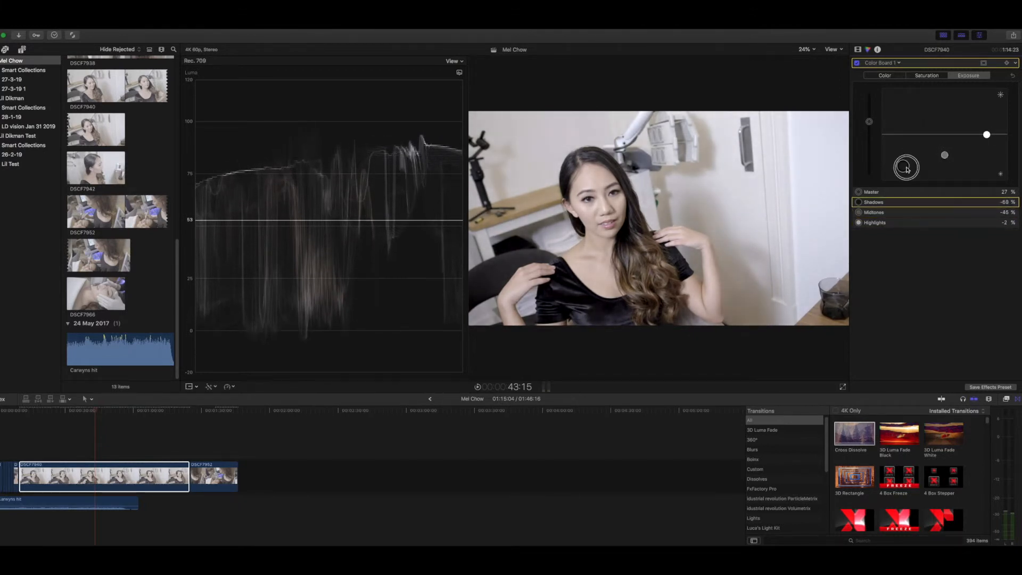
drag(906, 168, 905, 162)
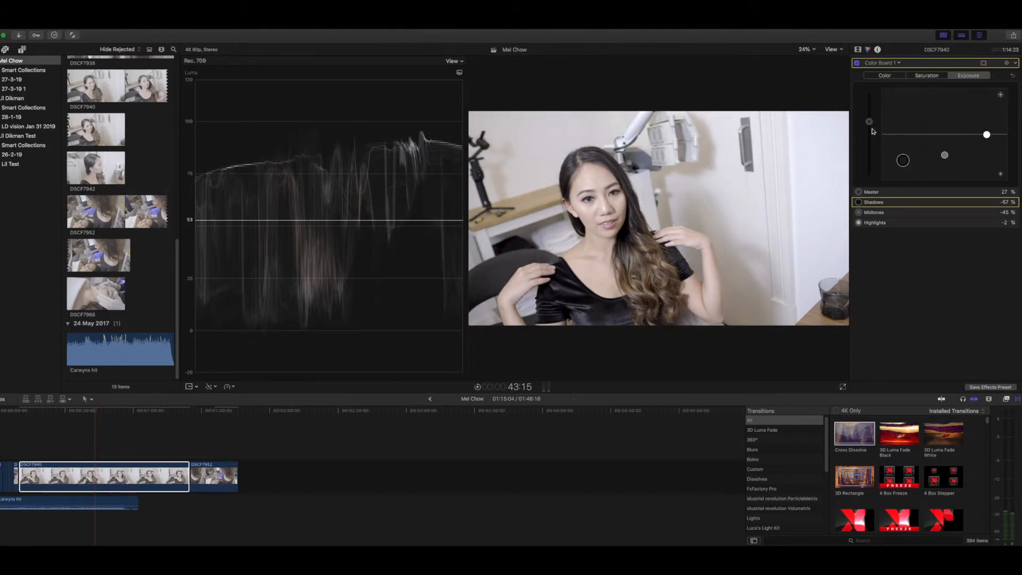
drag(869, 130, 871, 122)
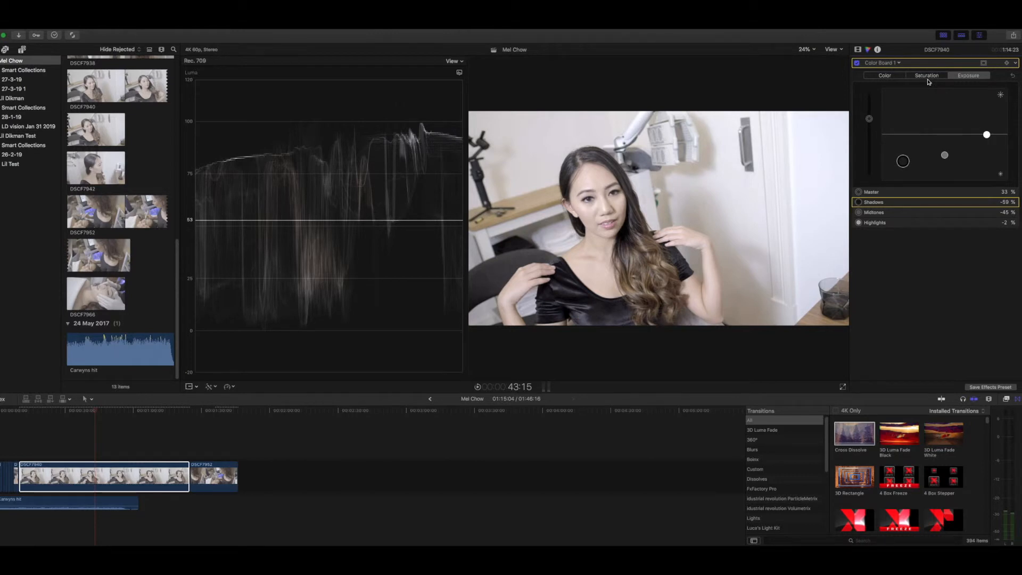
click(926, 75)
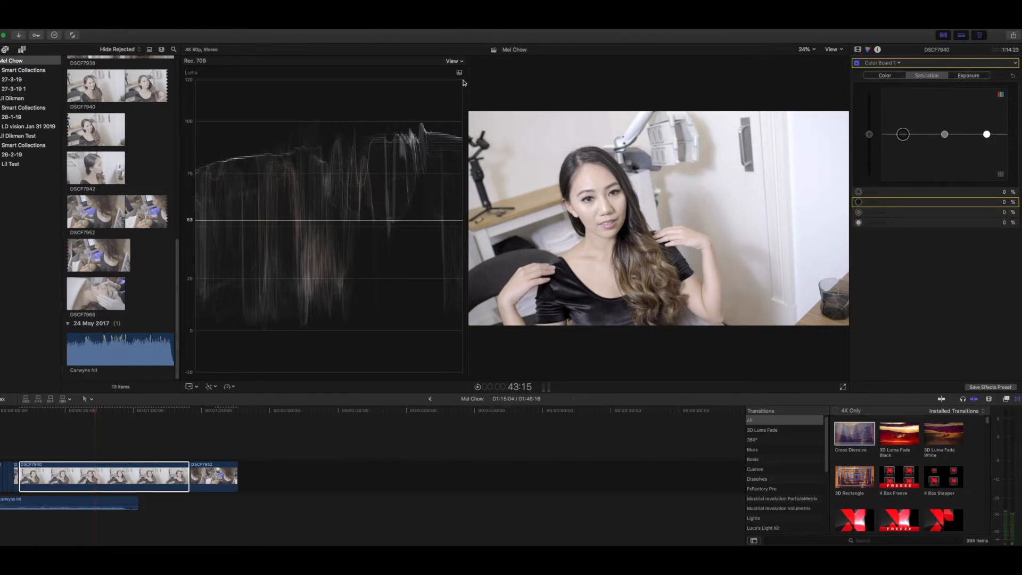
Switch the scope to Vectorscope and bring shadow saturation back near zero.
click(453, 61)
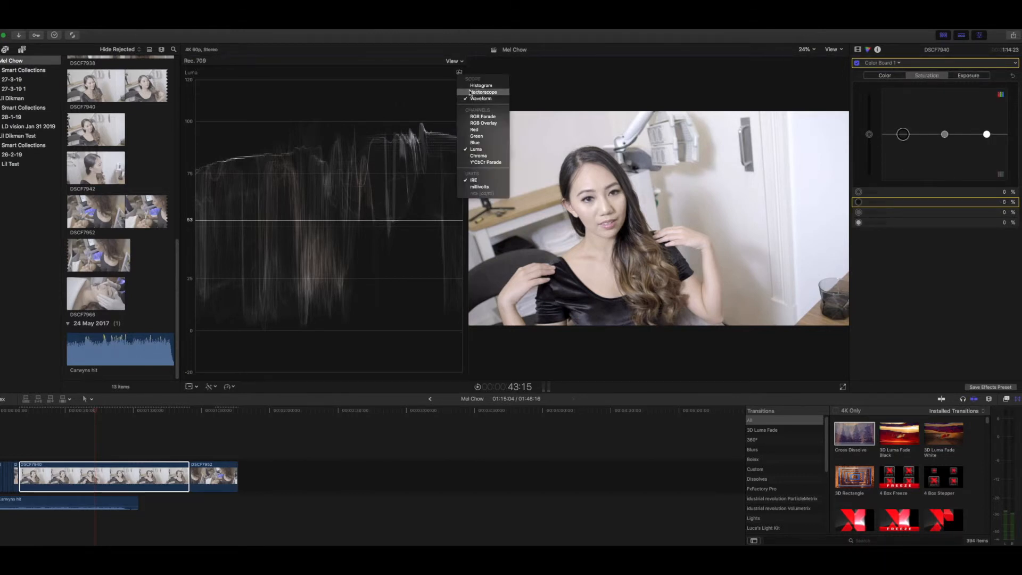
click(484, 91)
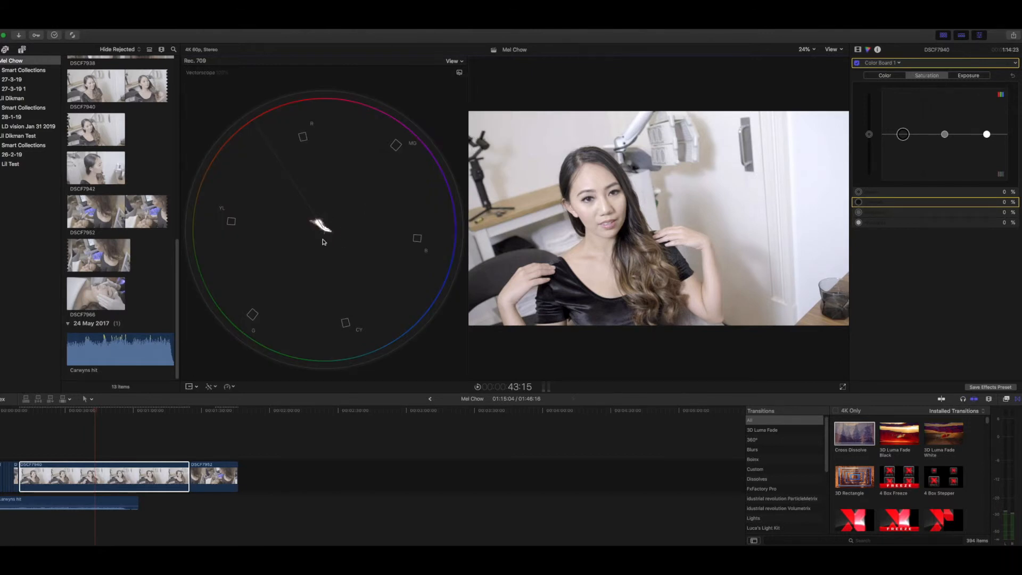
mouse_move(345, 230)
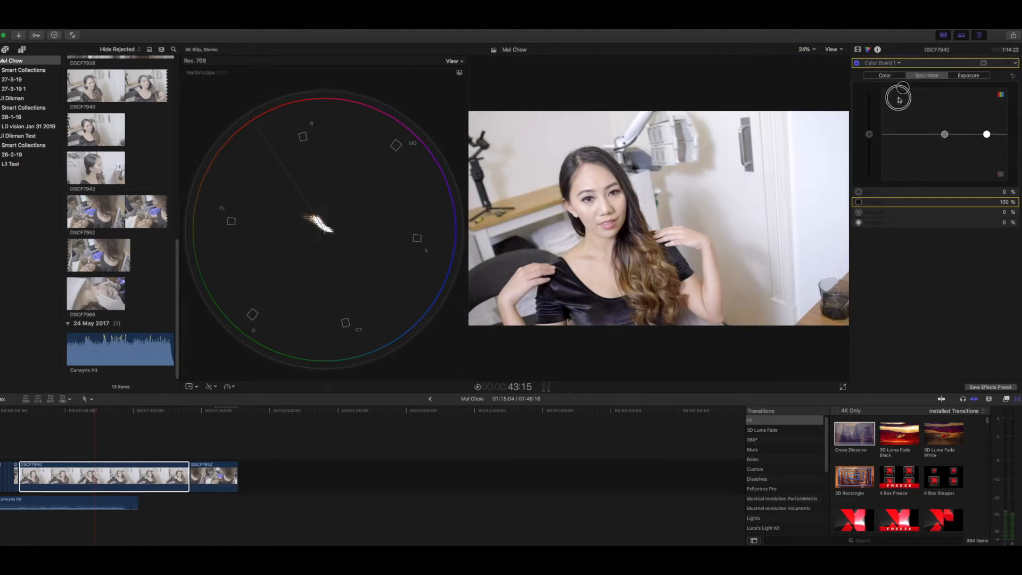
drag(897, 97, 902, 90)
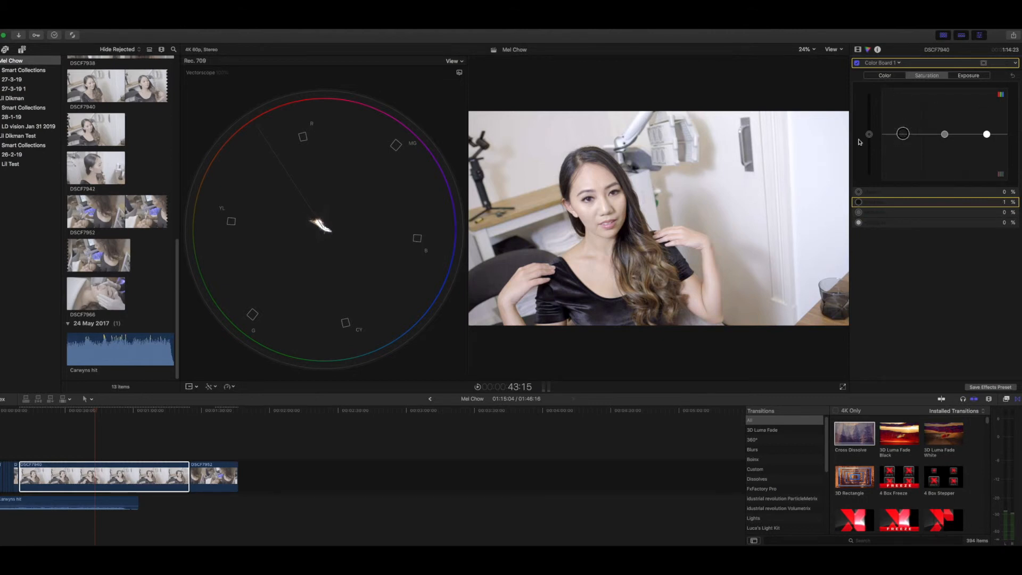
Set Color Board saturation to Master 79%, Shadows -7%, Midtones 33%, Highlights 16%.
drag(868, 134, 868, 91)
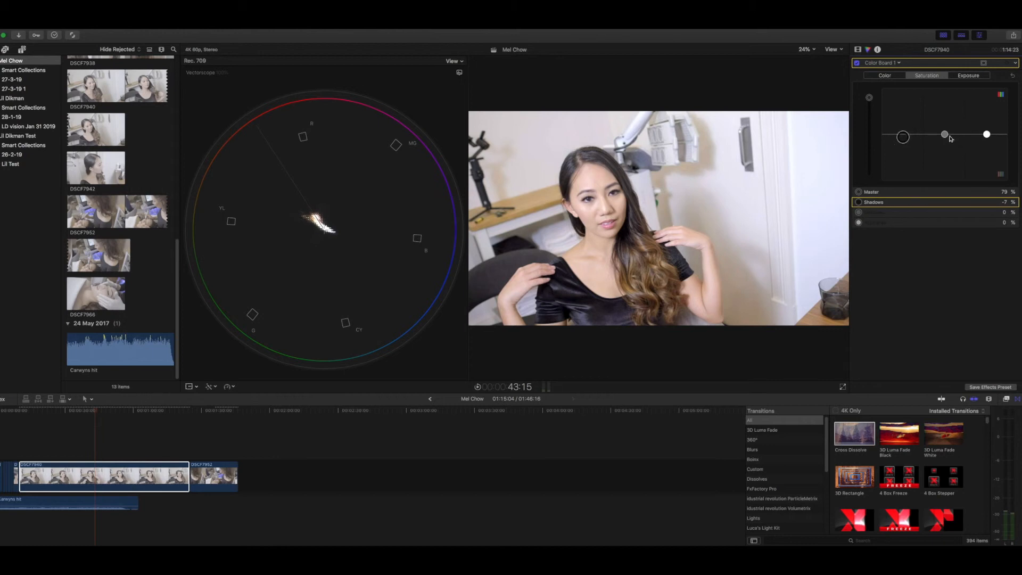
drag(944, 134, 944, 123)
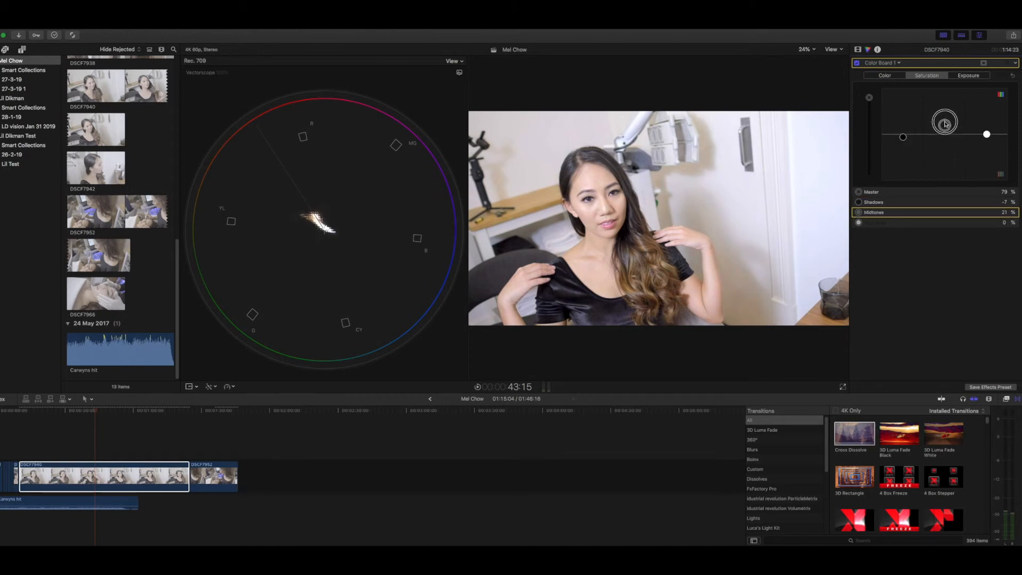
drag(944, 122, 986, 137)
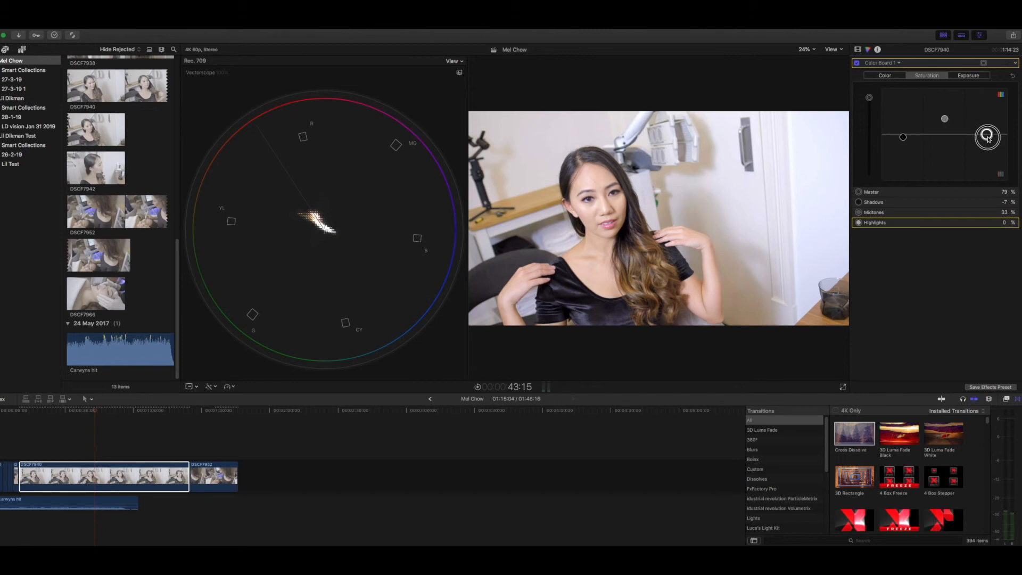
drag(987, 137, 988, 130)
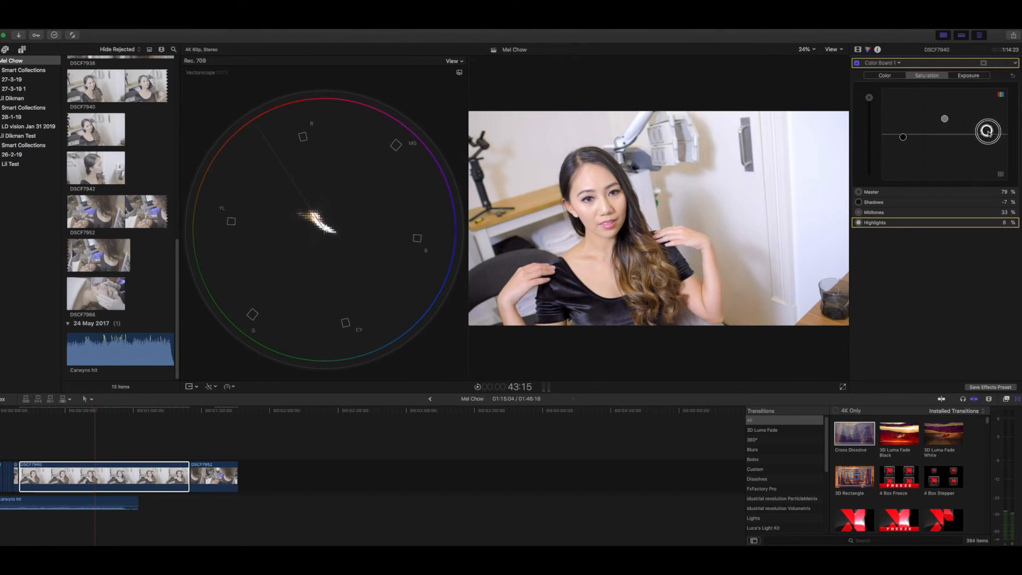
drag(987, 131, 987, 125)
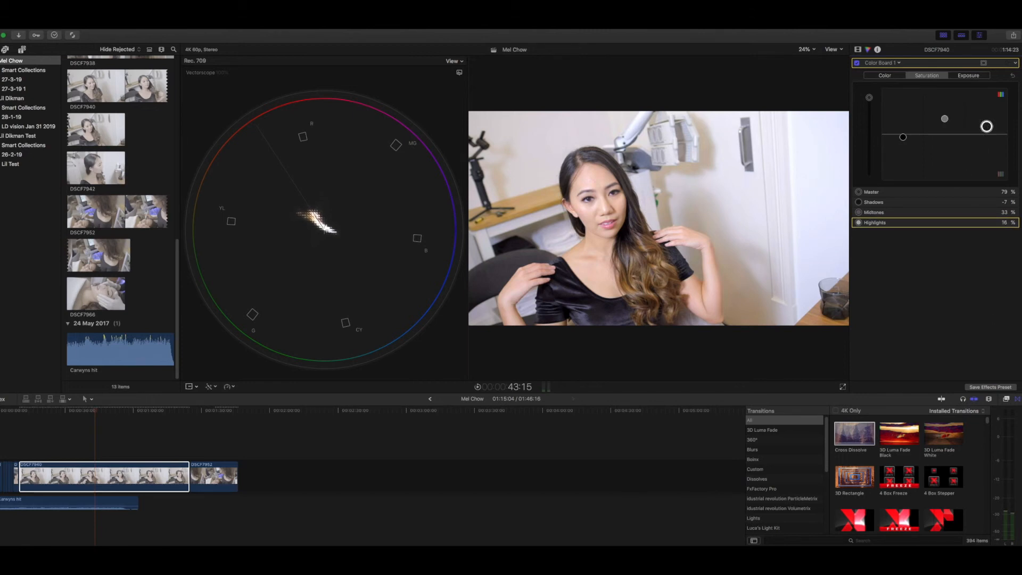